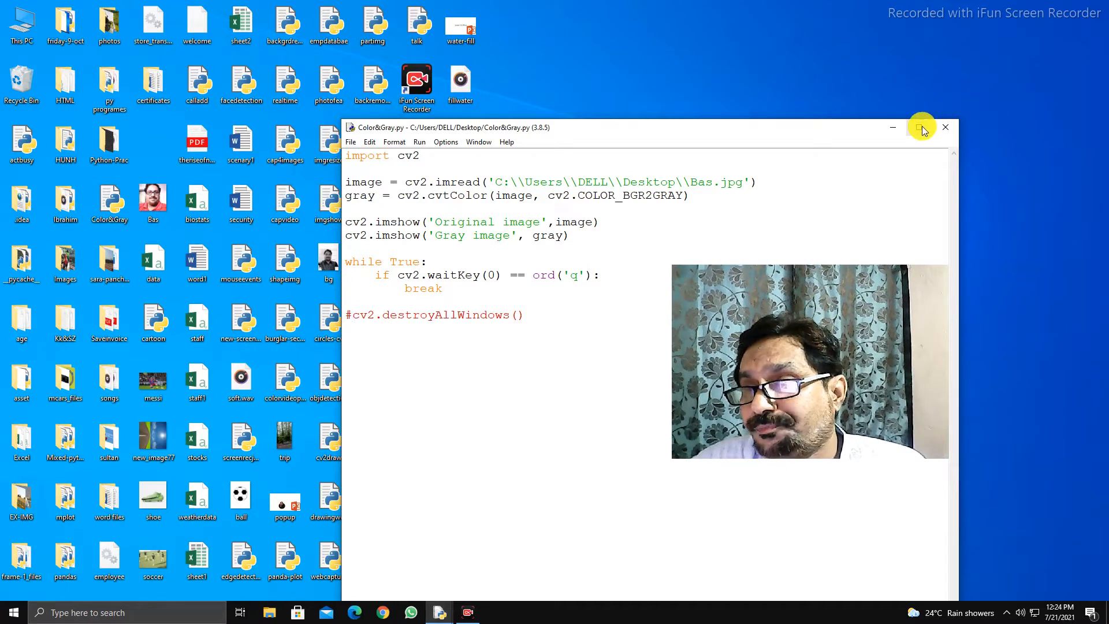
Step: Maximize the Color&Gray.py editor window to review the OpenCV grayscale script
{"action": "left_click", "coordinate": [922, 127]}
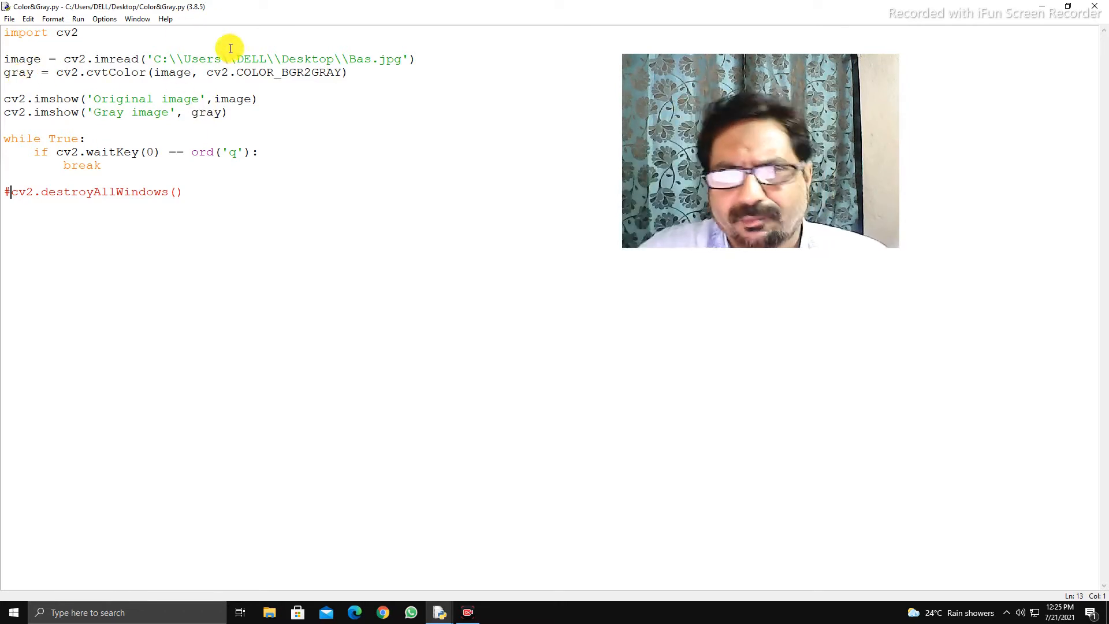
{"action": "mouse_move", "coordinate": [293, 78]}
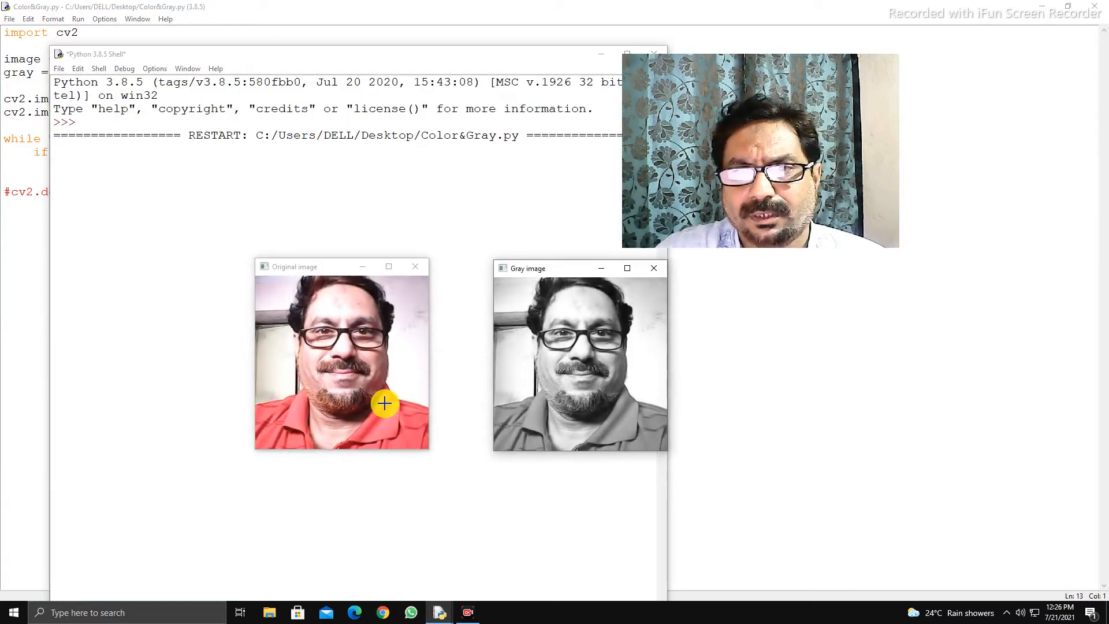
{"action": "mouse_move", "coordinate": [576, 346]}
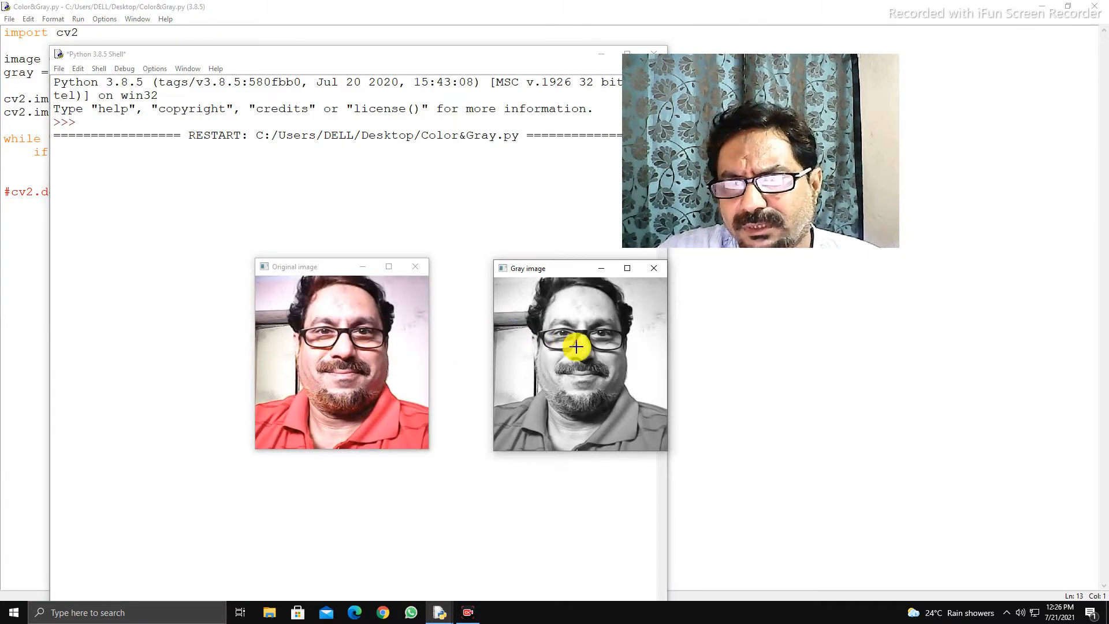
{"action": "mouse_move", "coordinate": [329, 409]}
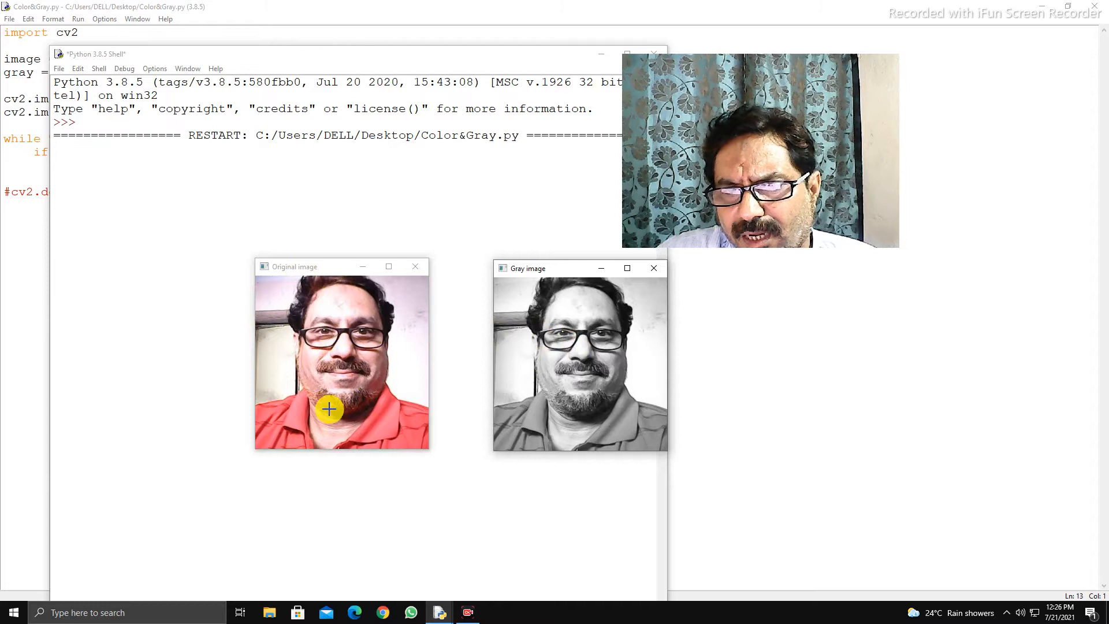
{"action": "mouse_move", "coordinate": [516, 370]}
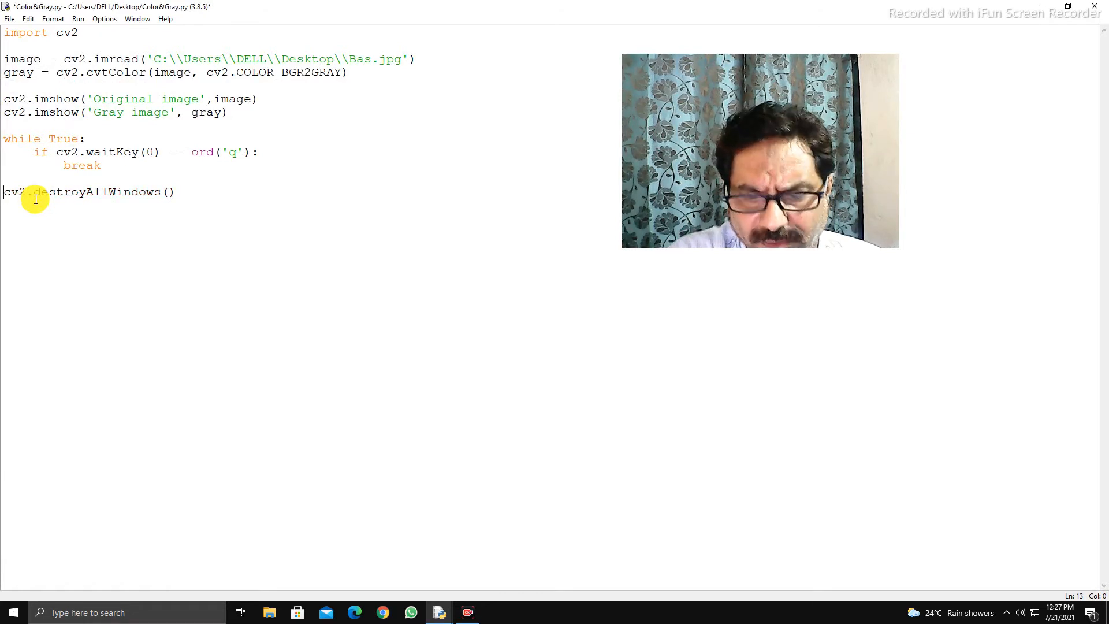
{"action": "mouse_move", "coordinate": [35, 204]}
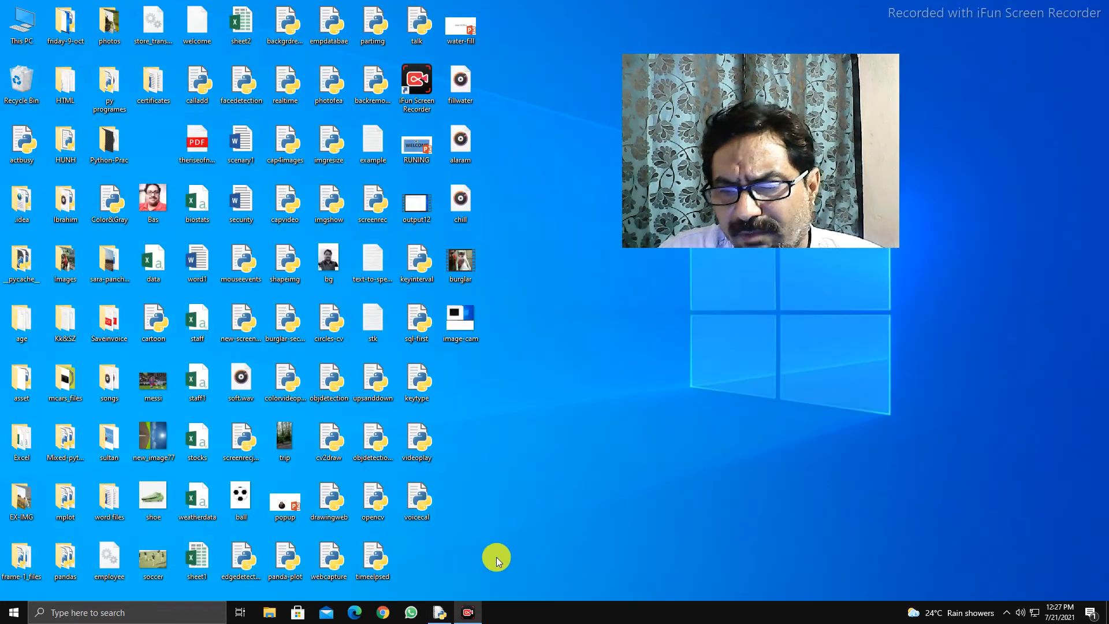
{"action": "mouse_move", "coordinate": [11, 612]}
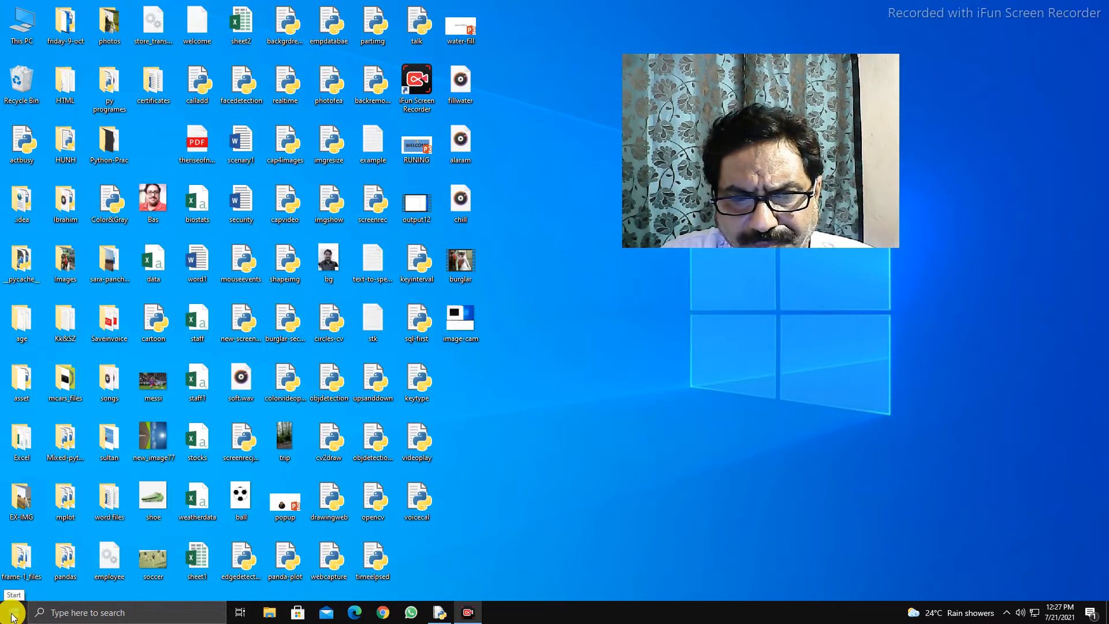
Step: Launch IDLE from the Start menu and open videoplay.py from Recent Files
{"action": "left_click", "coordinate": [12, 611]}
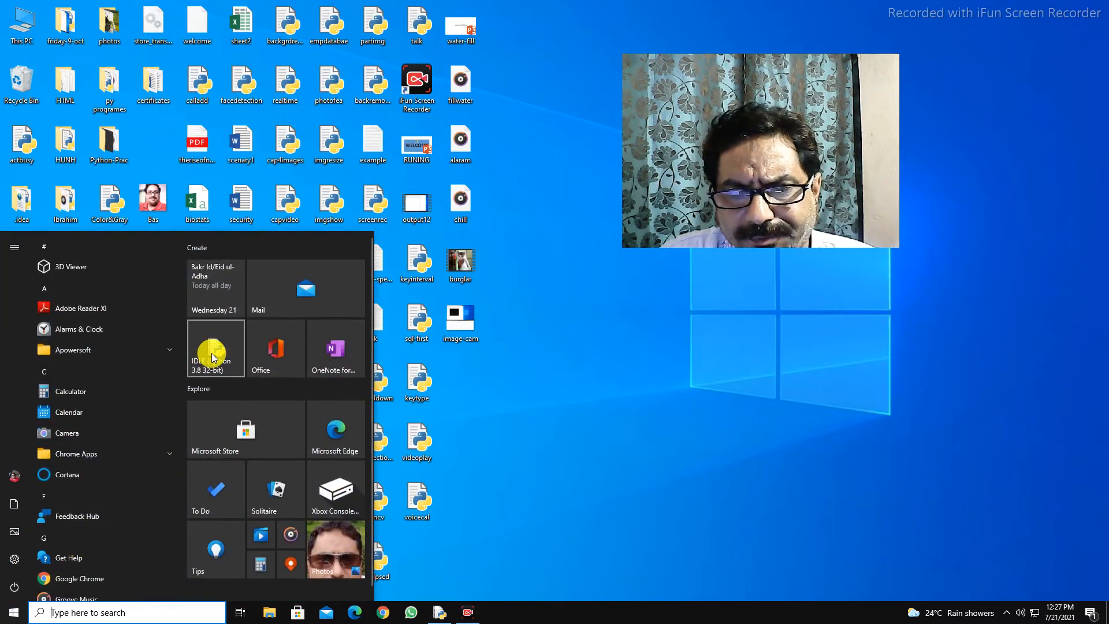
{"action": "left_click", "coordinate": [215, 348]}
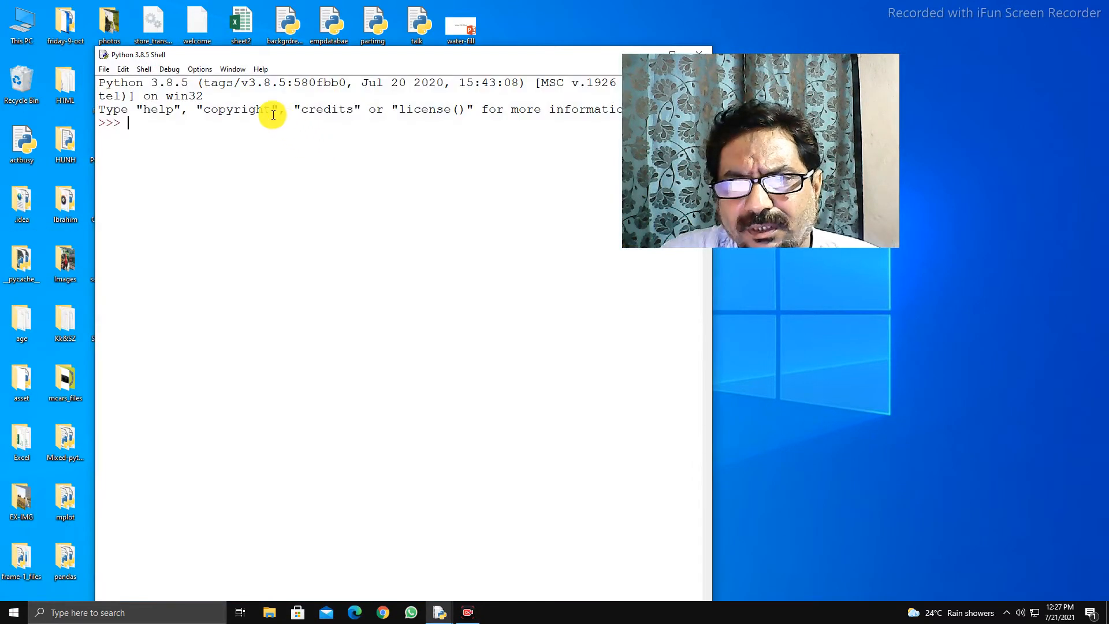
{"action": "left_click", "coordinate": [104, 69]}
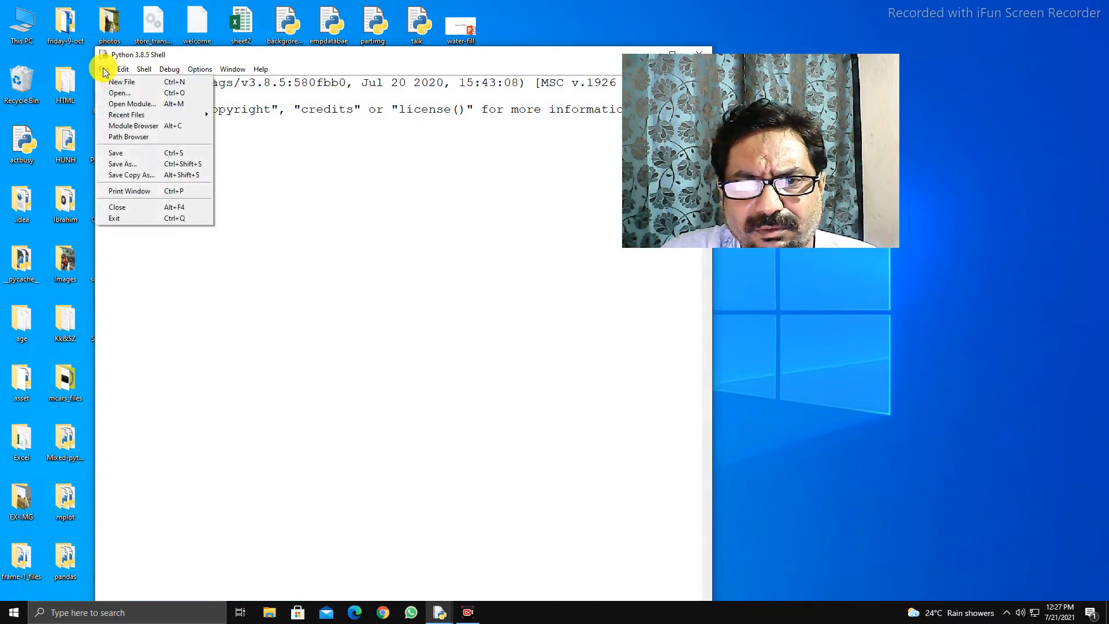
{"action": "left_click", "coordinate": [144, 69]}
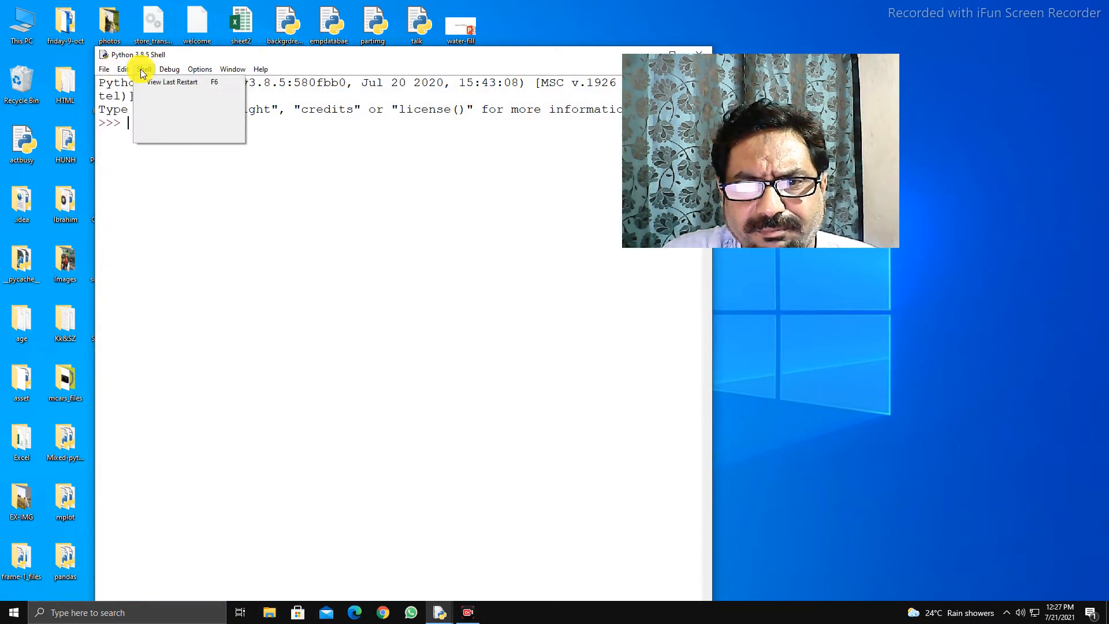
{"action": "left_click", "coordinate": [104, 68]}
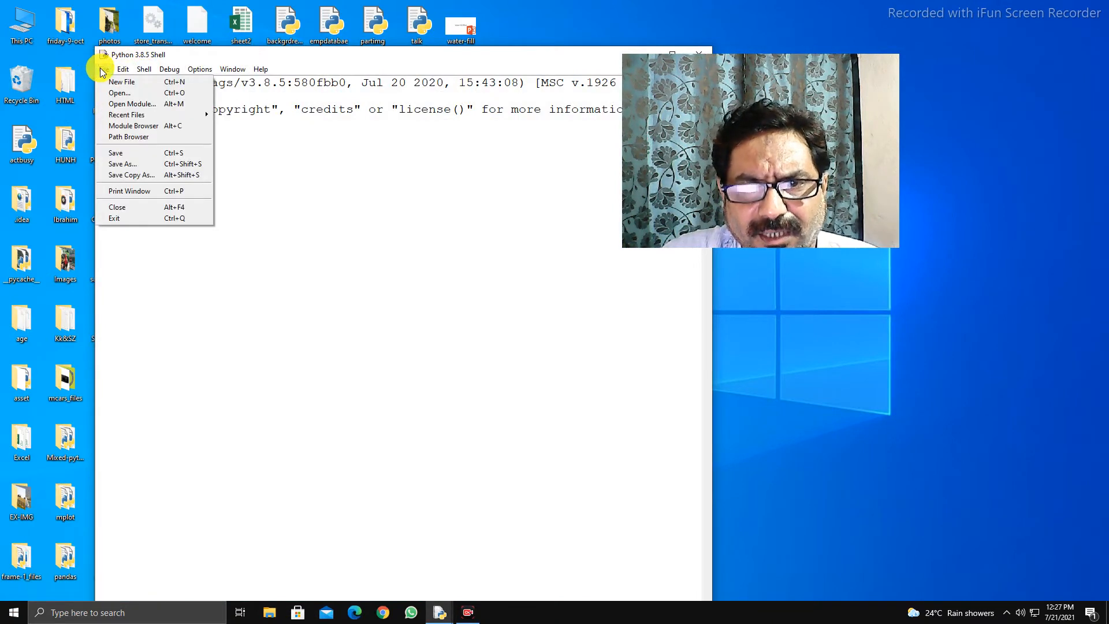
{"action": "mouse_move", "coordinate": [124, 82]}
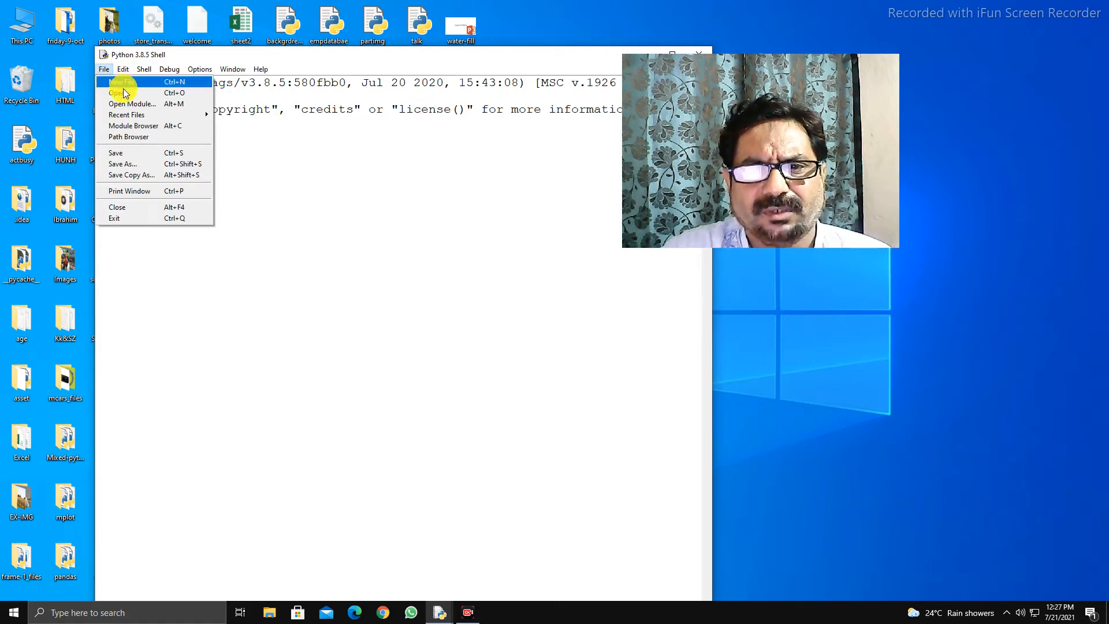
{"action": "left_click", "coordinate": [126, 115]}
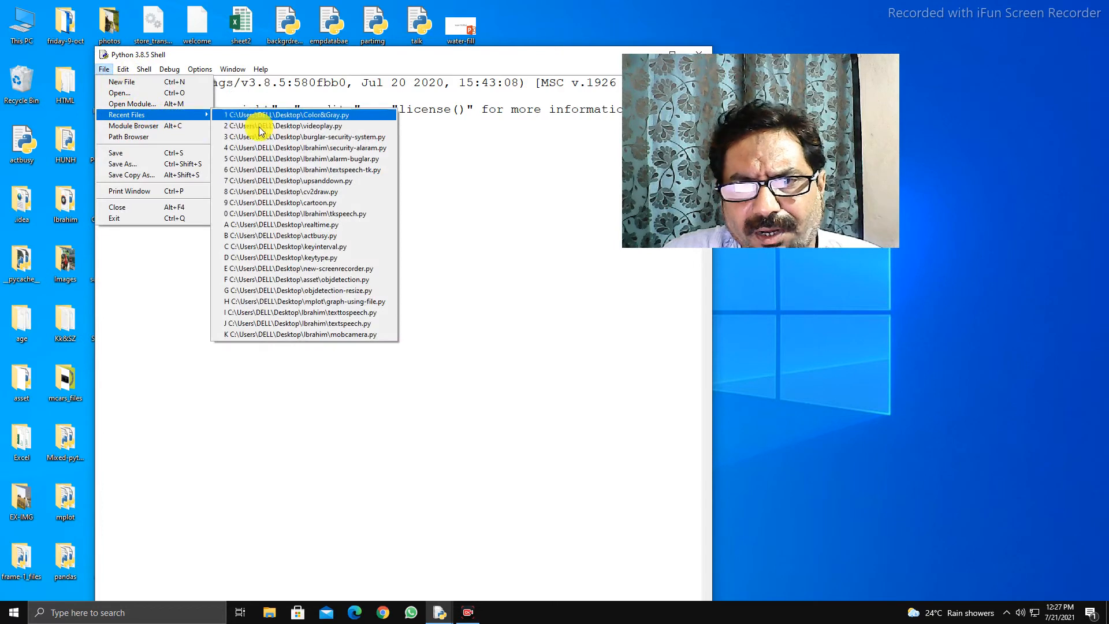
{"action": "left_click", "coordinate": [308, 126]}
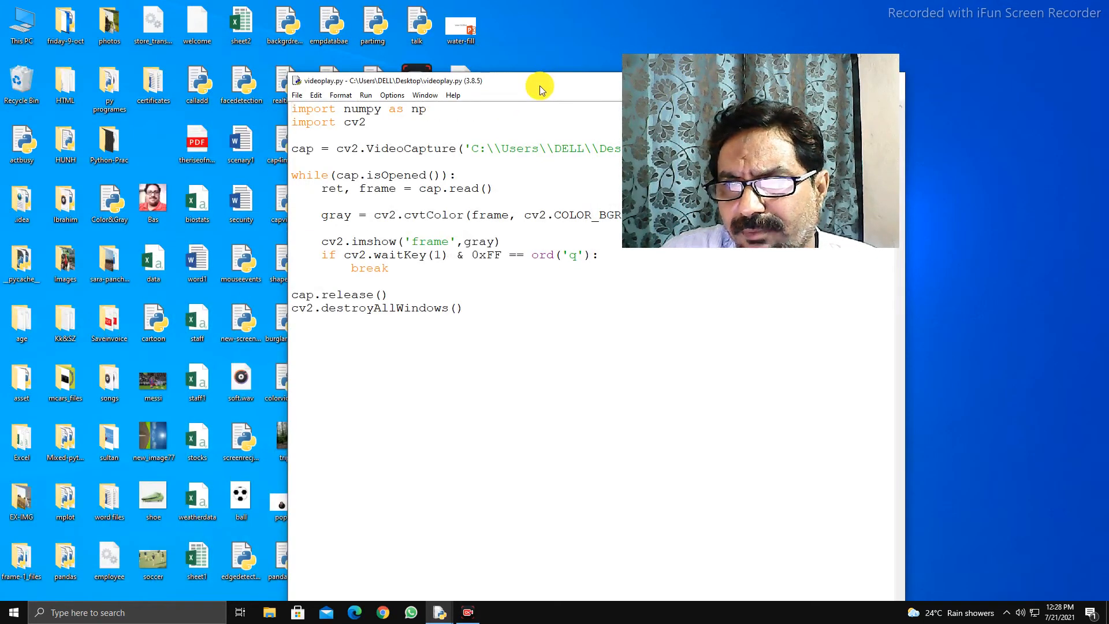
Step: Drag the videoplay.py window up and to the right
{"action": "left_click_drag", "start_coordinate": [539, 85], "coordinate": [679, 39]}
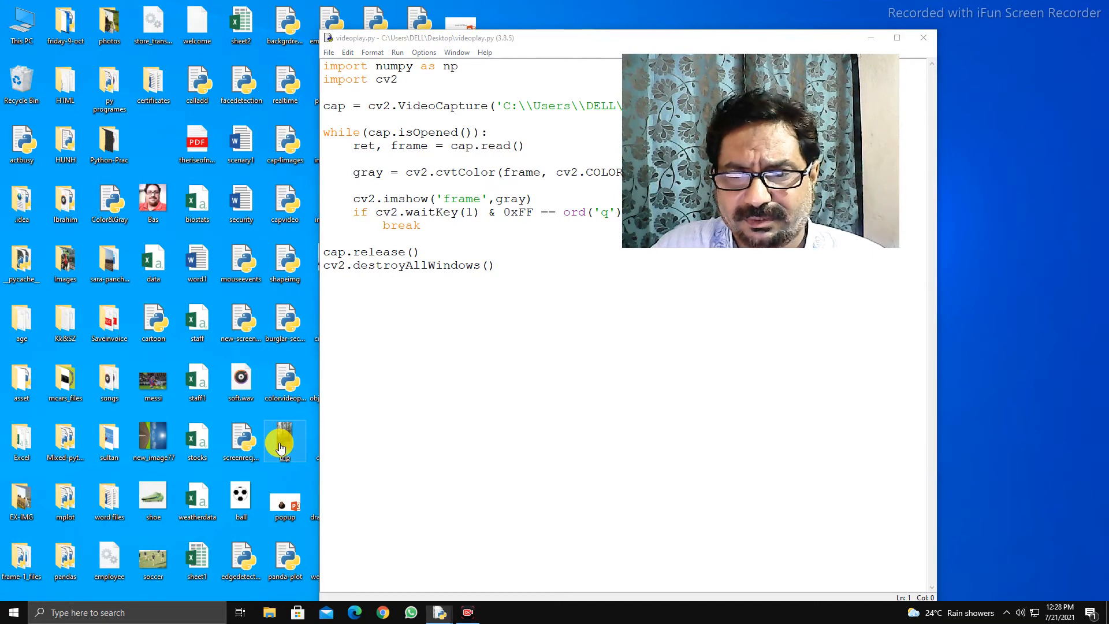
Step: Play the trip video clip from the desktop in the video player
{"action": "double_click", "coordinate": [284, 440]}
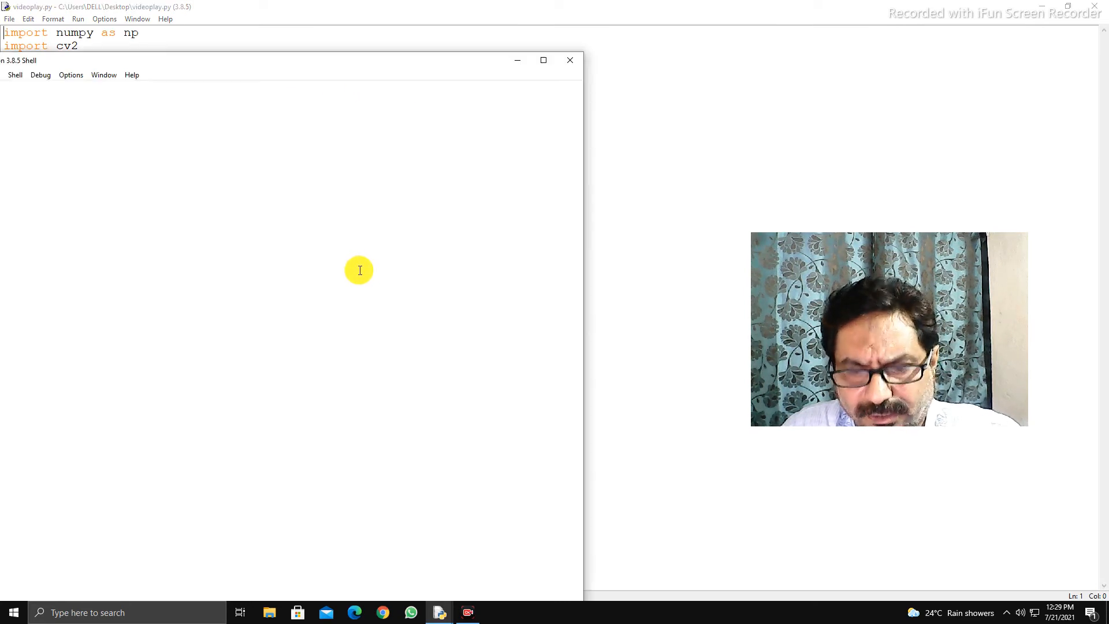
{"action": "mouse_move", "coordinate": [354, 85]}
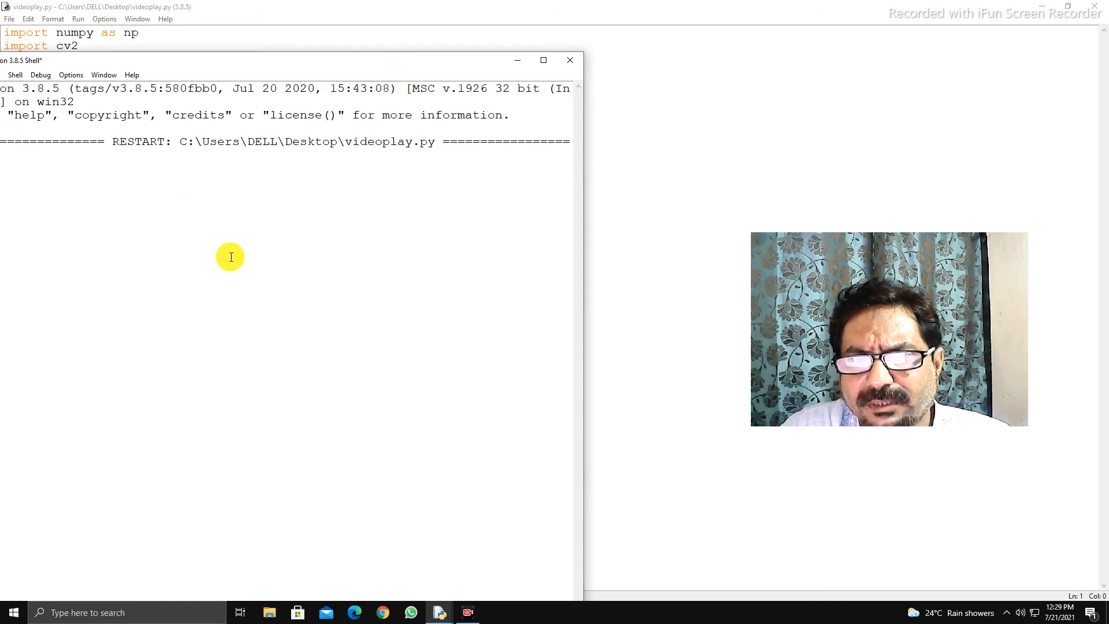
Step: Close the shell, confirm killing the running program, and run videoplay.py with F5
{"action": "left_click", "coordinate": [570, 59]}
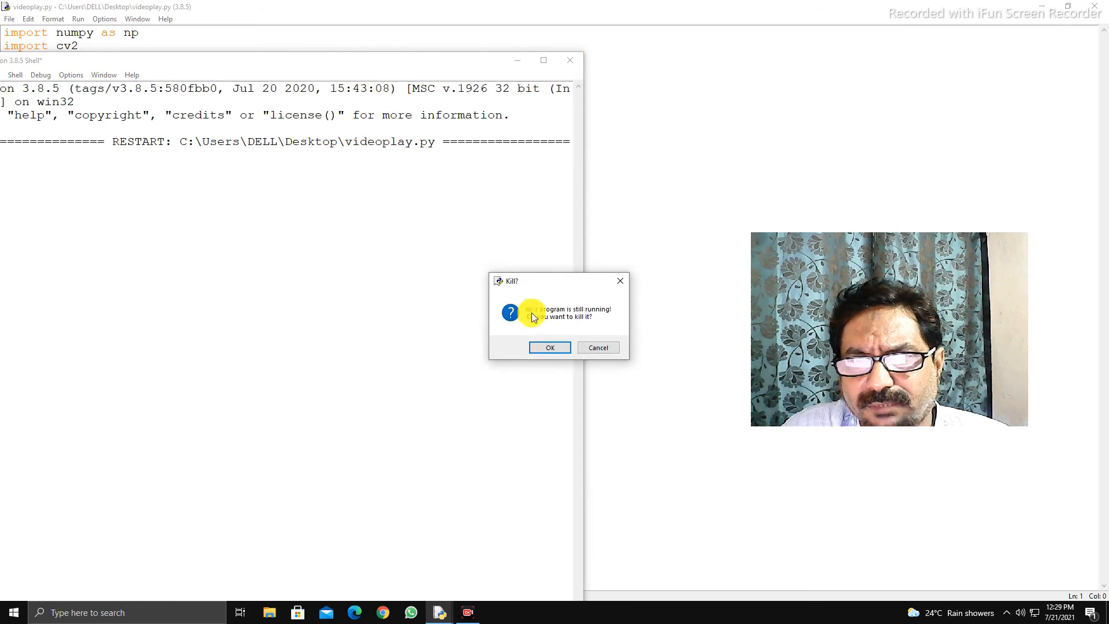
{"action": "left_click", "coordinate": [549, 347]}
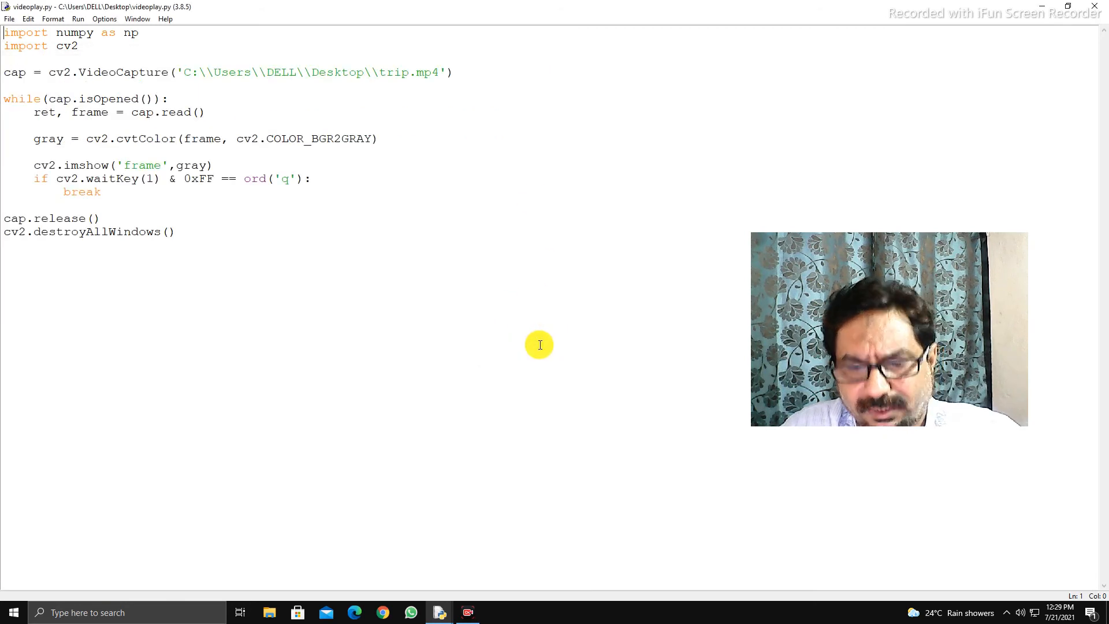
{"action": "key", "text": "F5"}
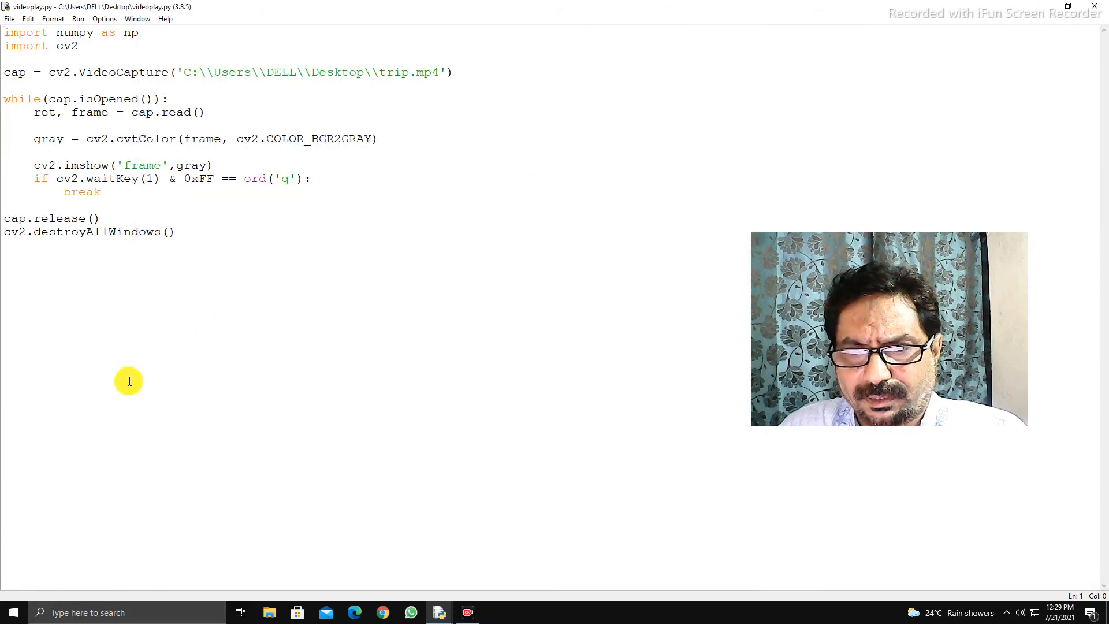
{"action": "mouse_move", "coordinate": [111, 274]}
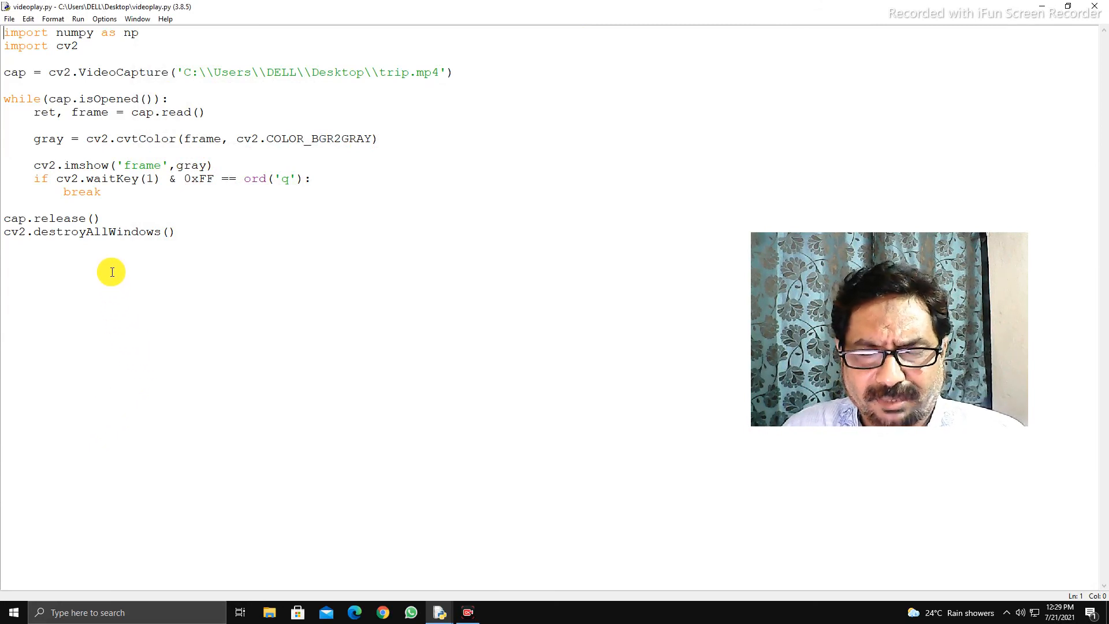
{"action": "mouse_move", "coordinate": [178, 354]}
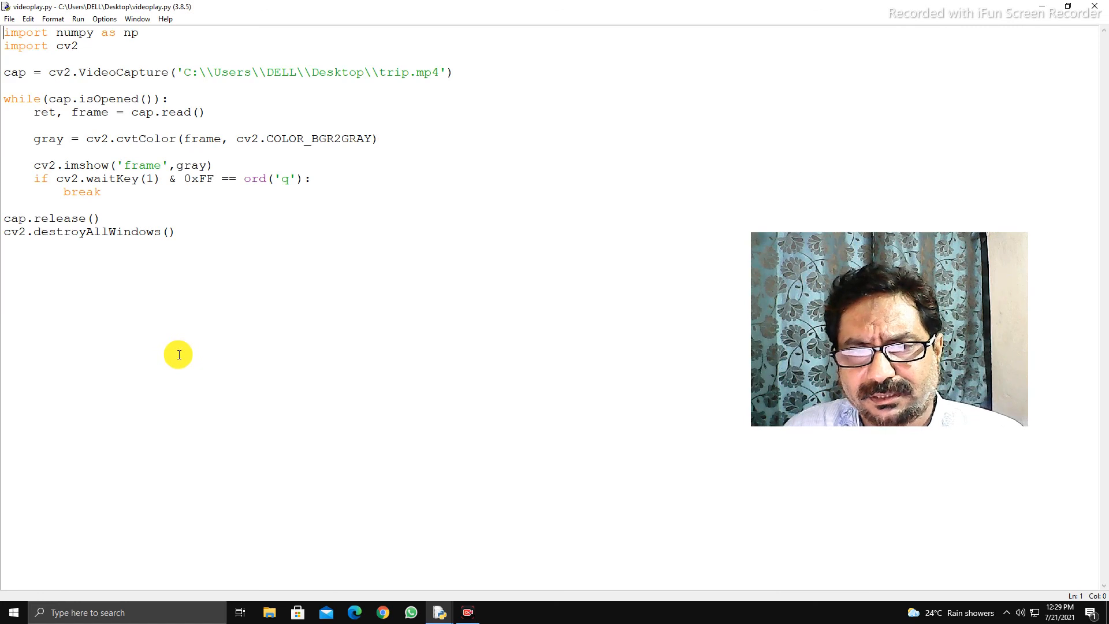
{"action": "mouse_move", "coordinate": [42, 587]}
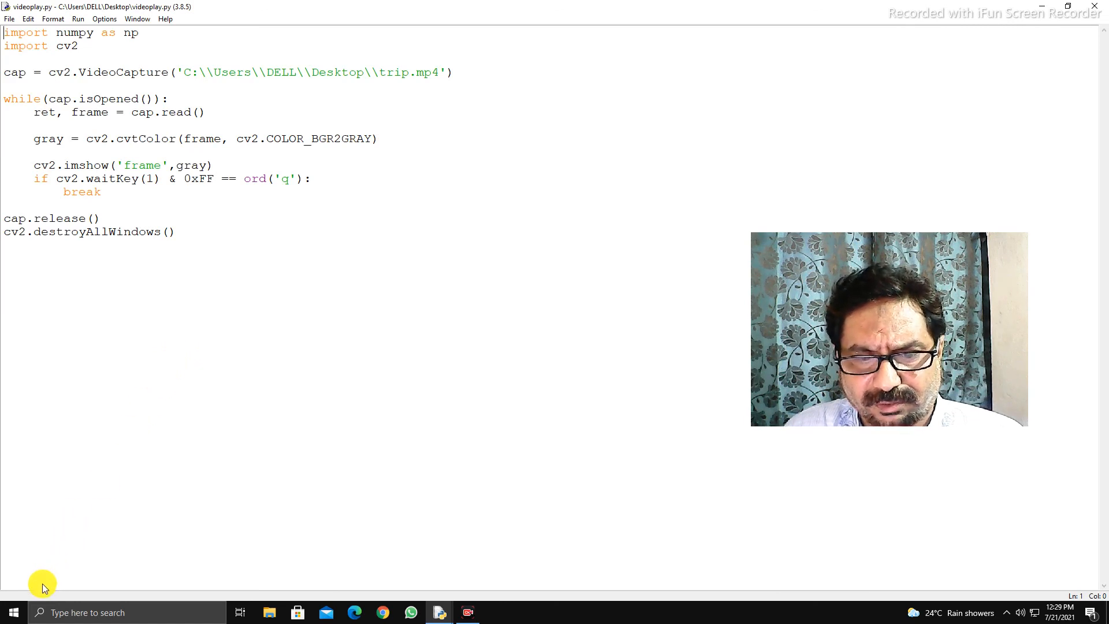